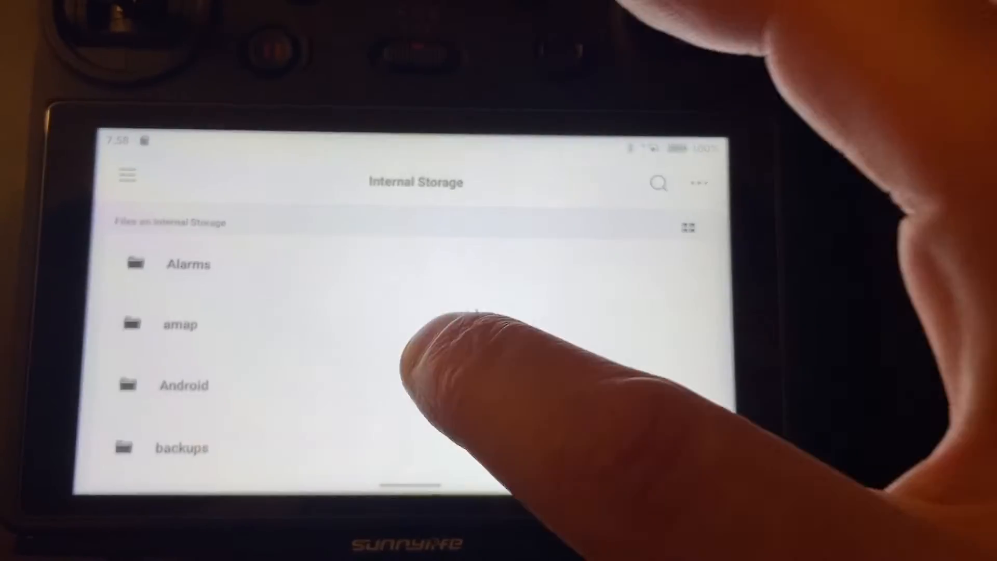
Step: Scroll to PIN-20230622073108.kml and bring up its more-actions menu for copying
scroll("down", 3)
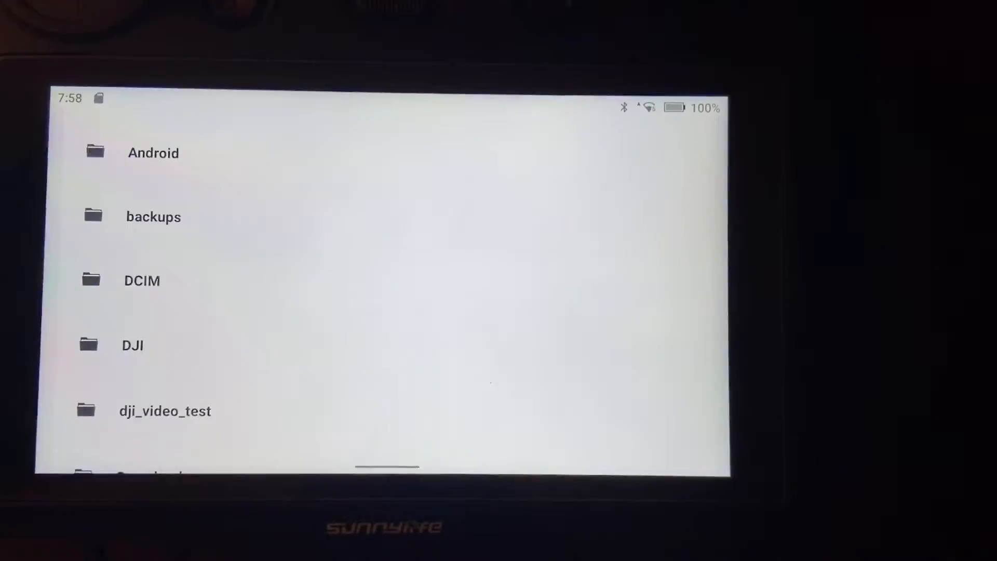
scroll("down", 3)
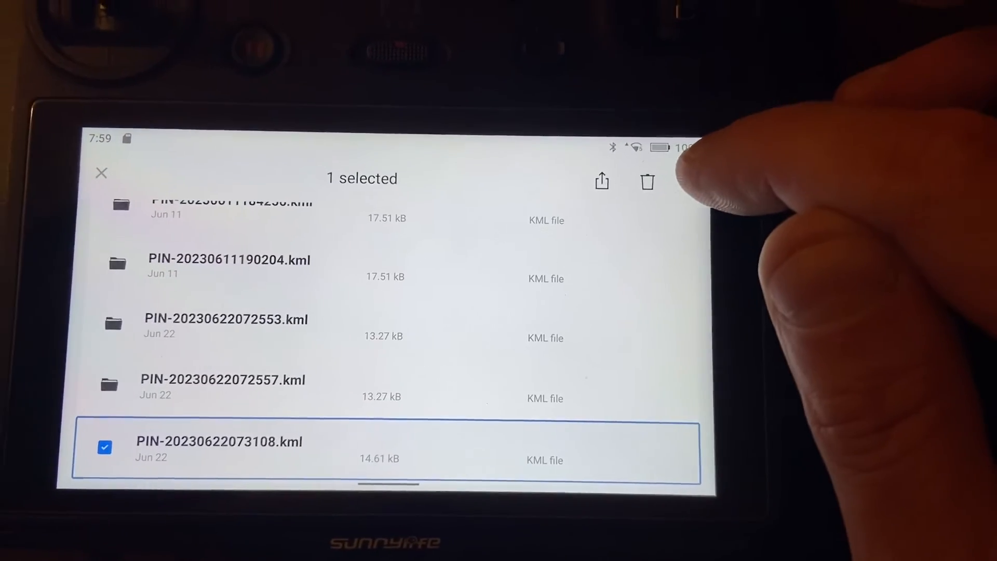
left_click(684, 183)
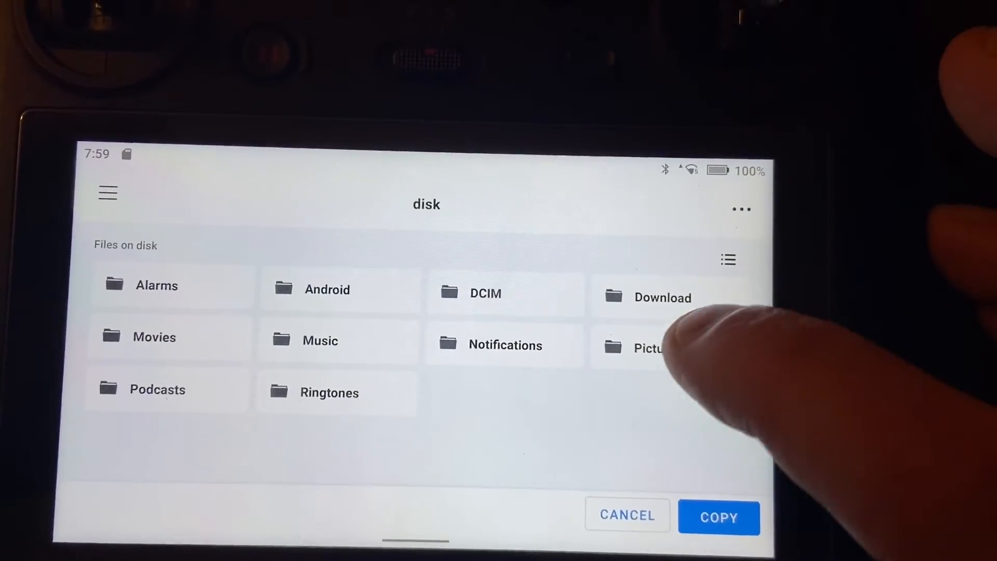
Step: Choose the disk's Pictures folder as destination and start copying the pin KML file
left_click(645, 348)
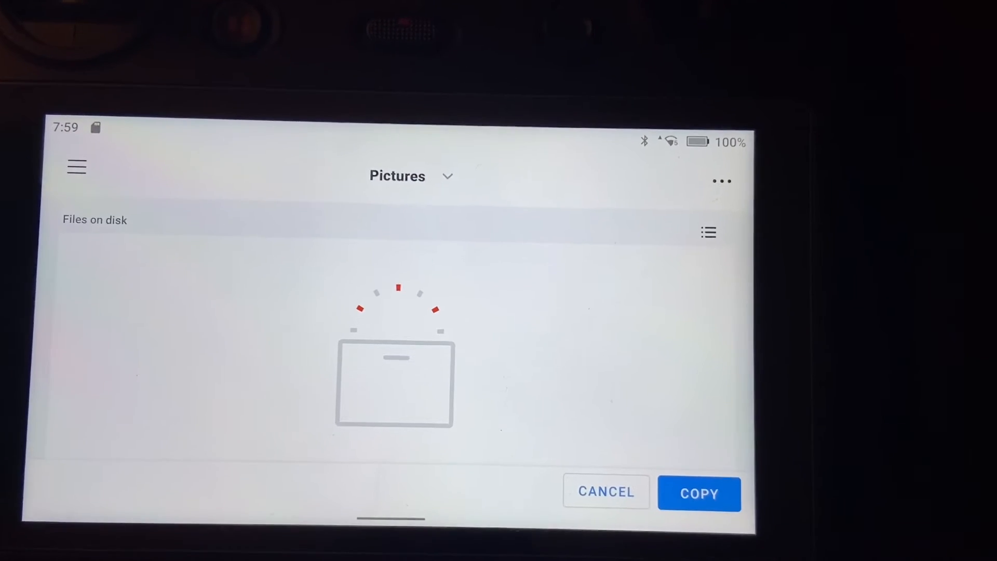
left_click(699, 494)
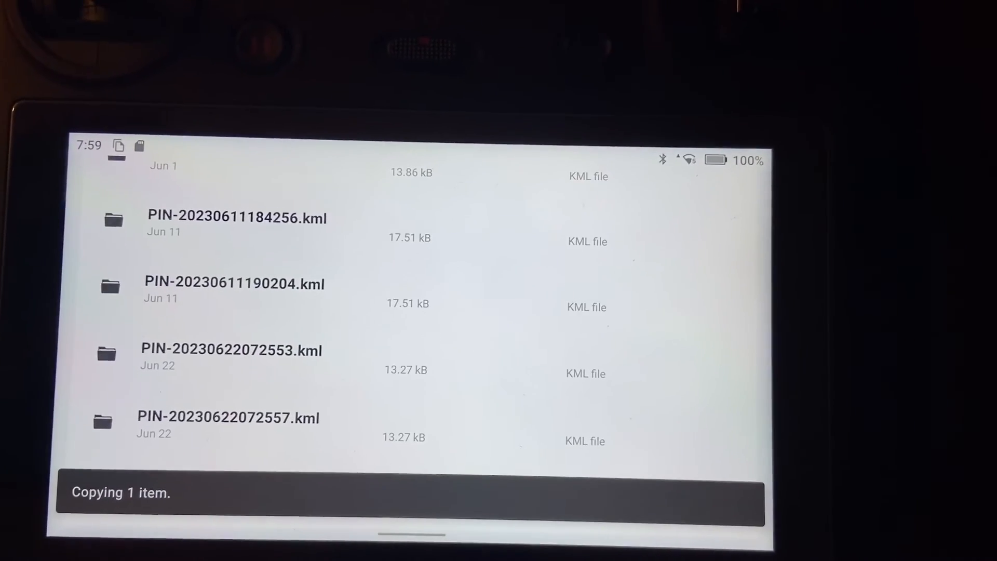